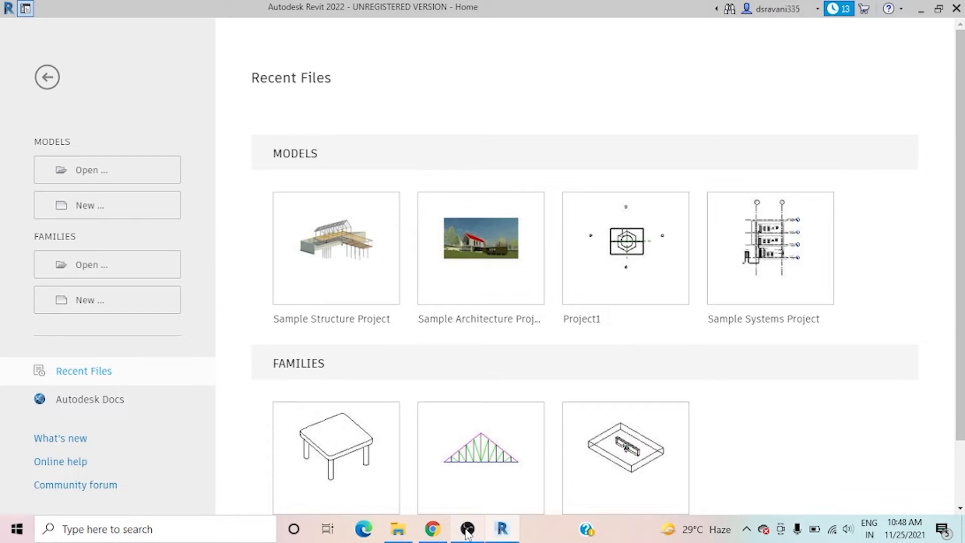
Start a new model from the Home screen's New command.
{"action": "left_click", "coordinate": [106, 205]}
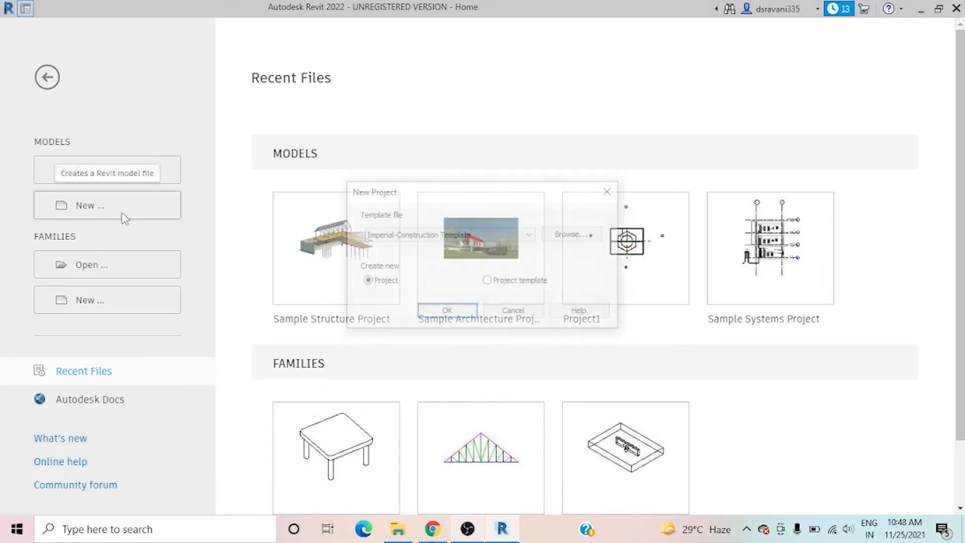
Confirm the New Project dialog to create Project1 with its Level 1 floor plan.
{"action": "left_click", "coordinate": [529, 235]}
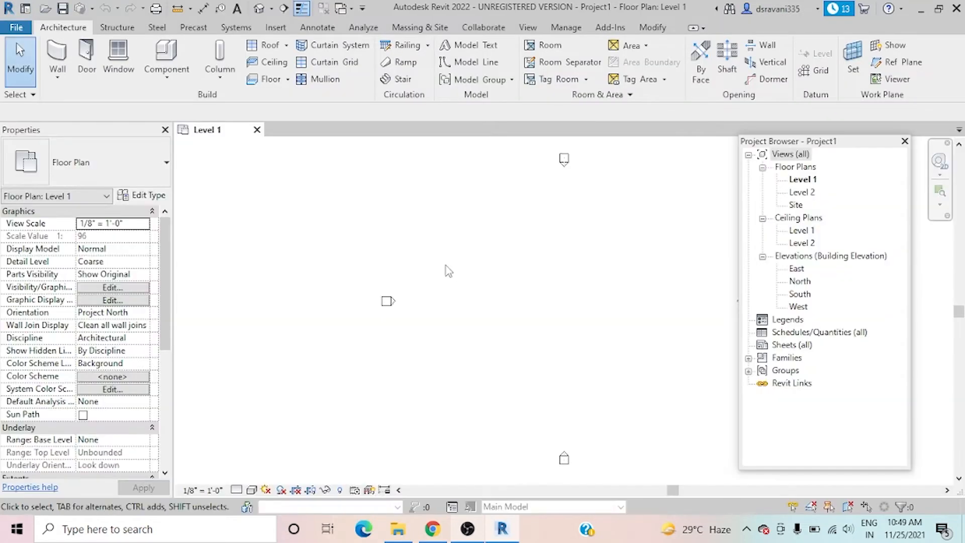
{"action": "mouse_move", "coordinate": [305, 374]}
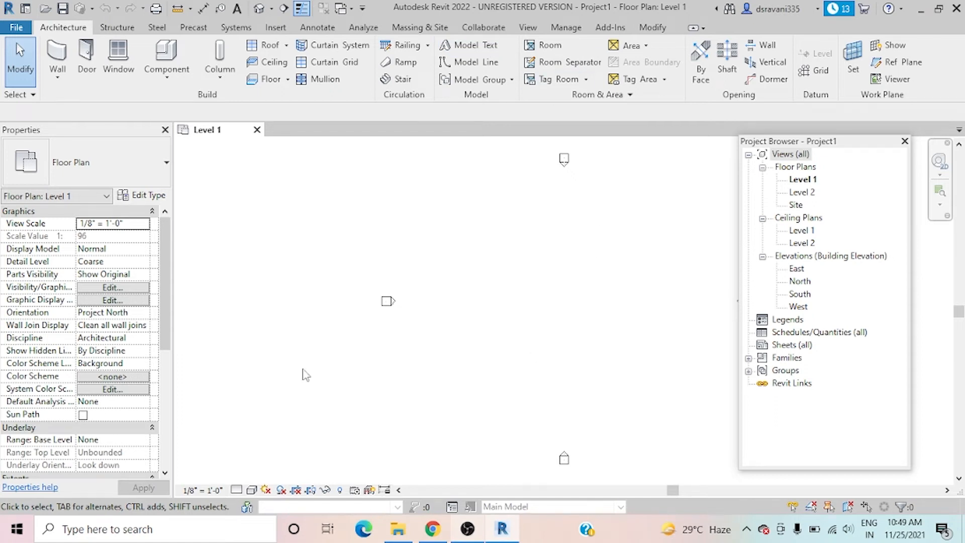
{"action": "mouse_move", "coordinate": [393, 159]}
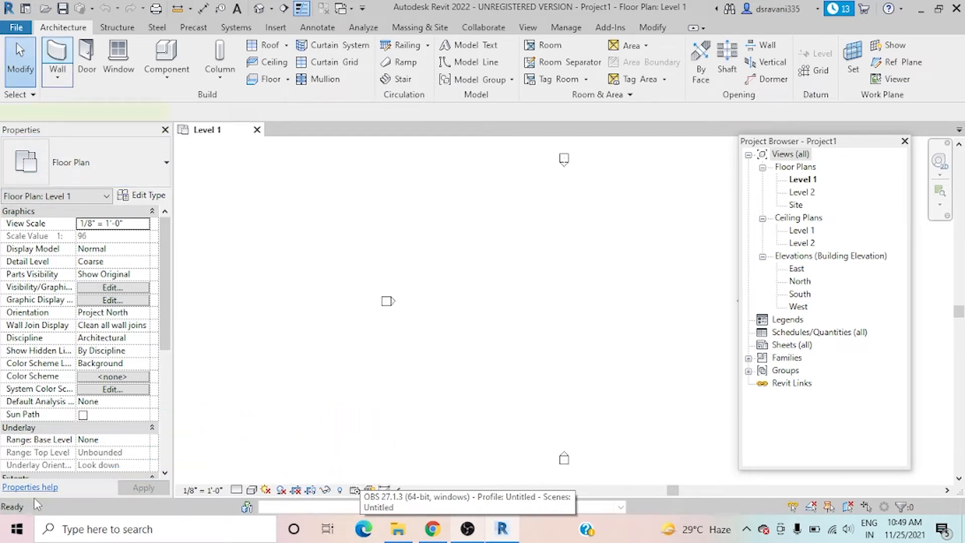
Activate the Wall tool with the Basic Wall Generic - 8" type.
{"action": "left_click", "coordinate": [57, 57]}
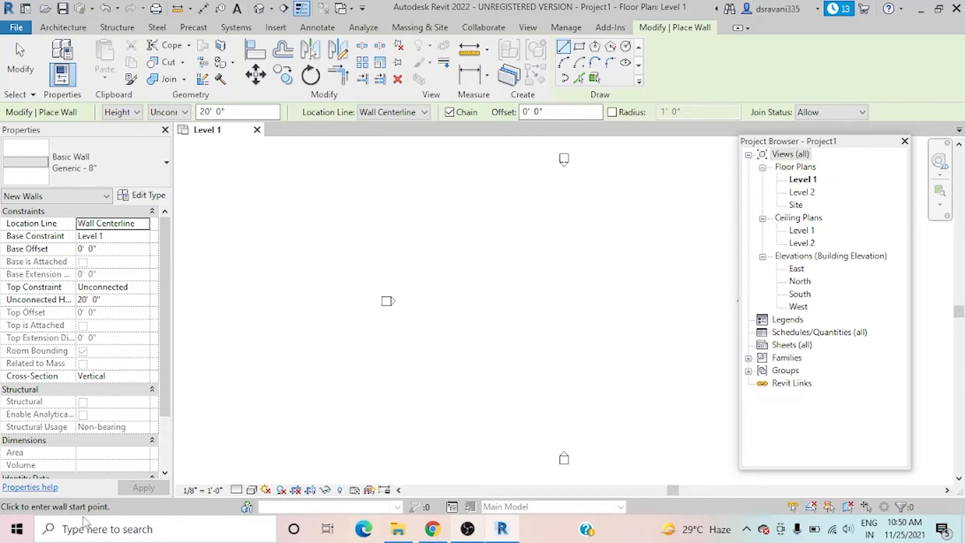
{"action": "mouse_move", "coordinate": [155, 506]}
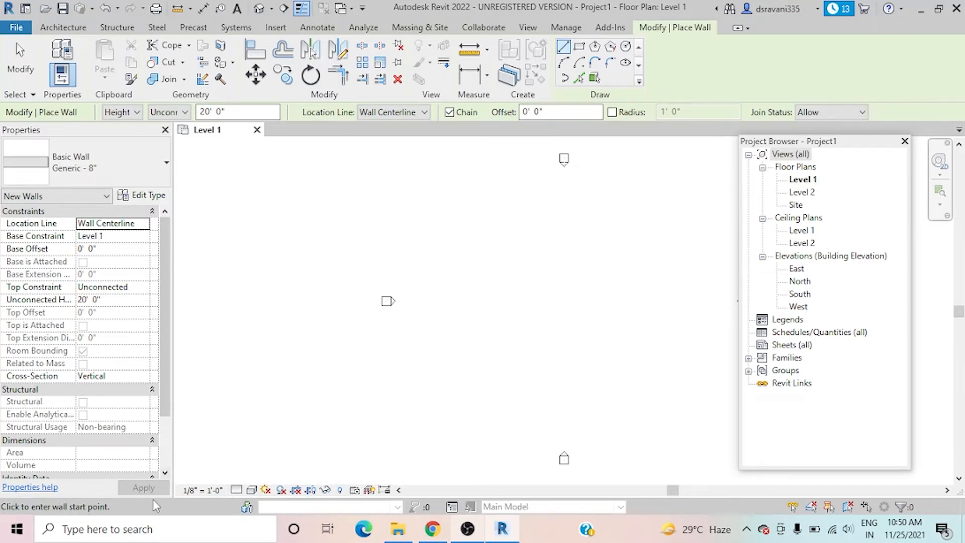
{"action": "mouse_move", "coordinate": [221, 383]}
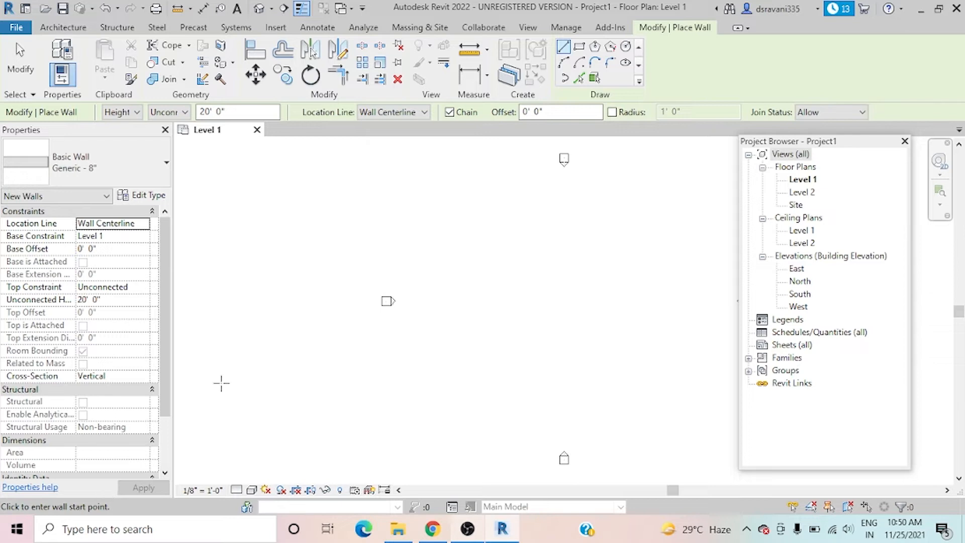
{"action": "mouse_move", "coordinate": [211, 416]}
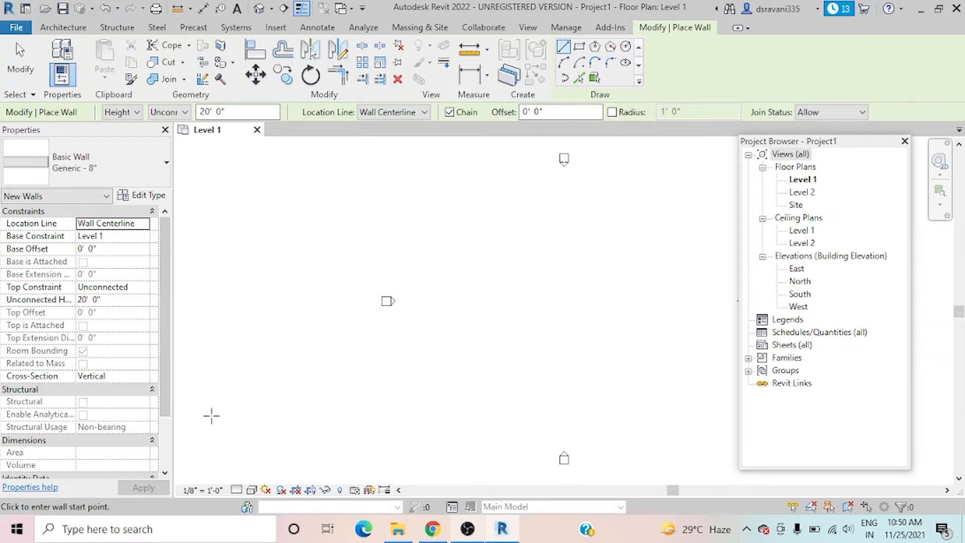
{"action": "mouse_move", "coordinate": [159, 339]}
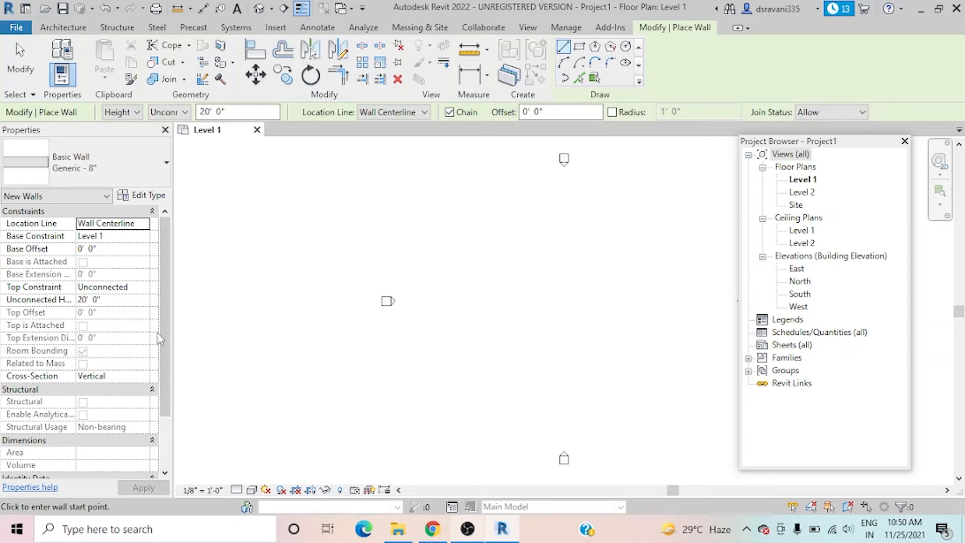
{"action": "mouse_move", "coordinate": [344, 357]}
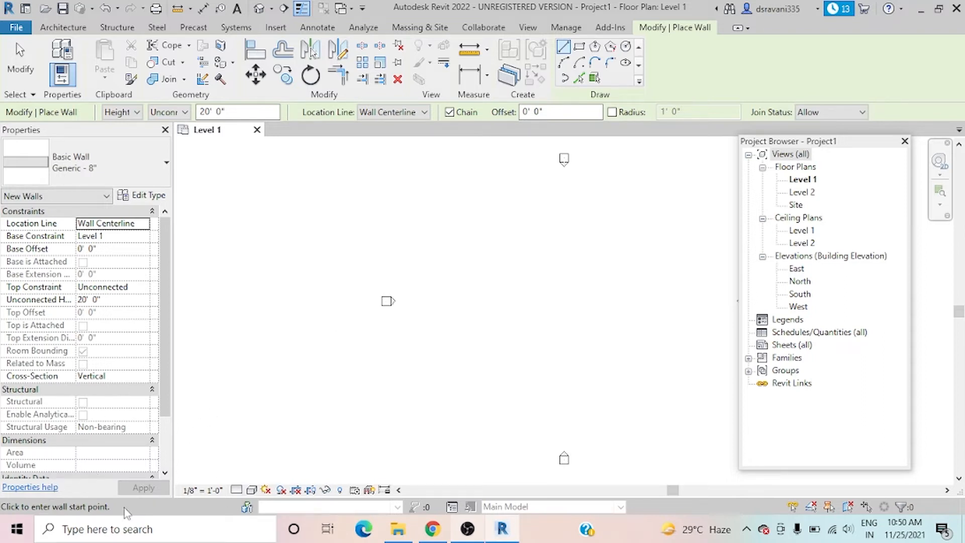
{"action": "mouse_move", "coordinate": [182, 418]}
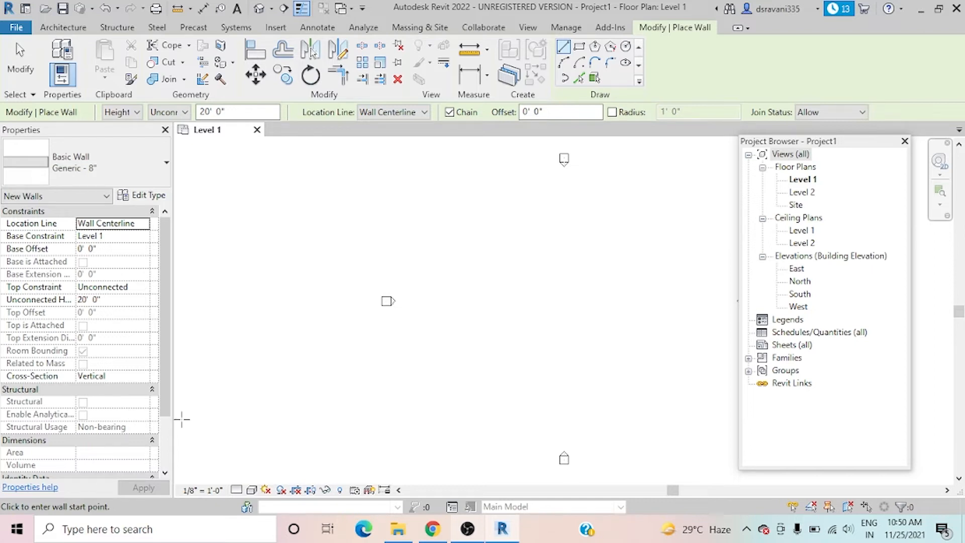
{"action": "mouse_move", "coordinate": [436, 315]}
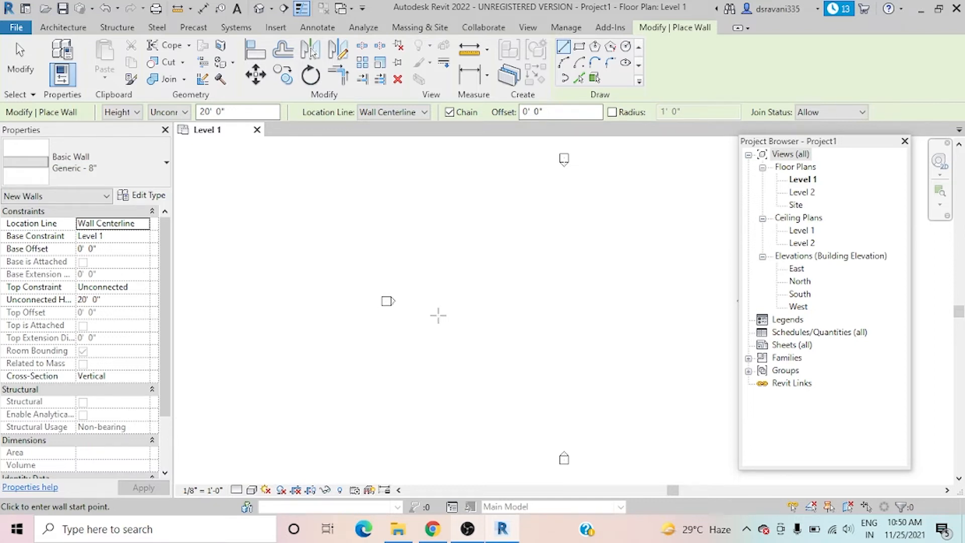
Draw four connected Generic 8" walls forming a closed room about 52 by 36 feet.
{"action": "left_click", "coordinate": [477, 231]}
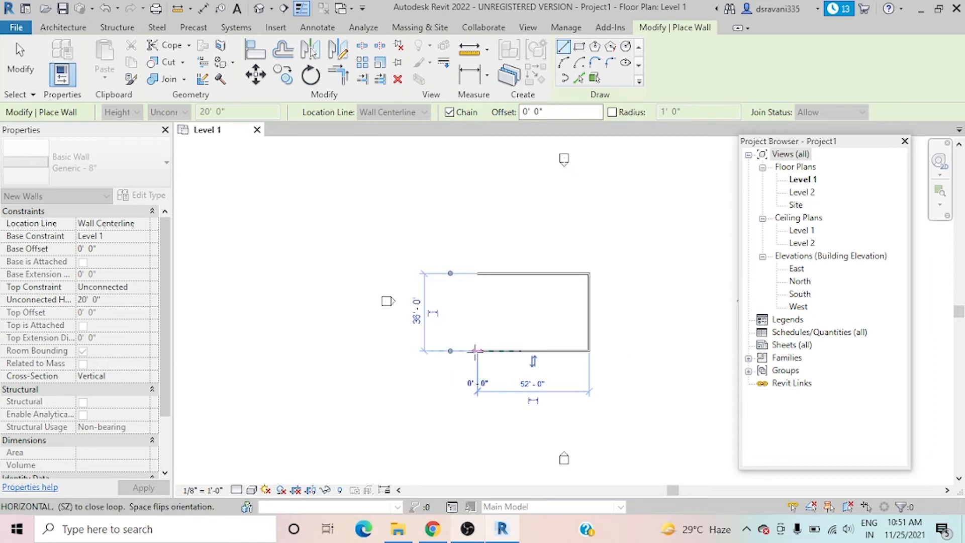
{"action": "mouse_move", "coordinate": [476, 351]}
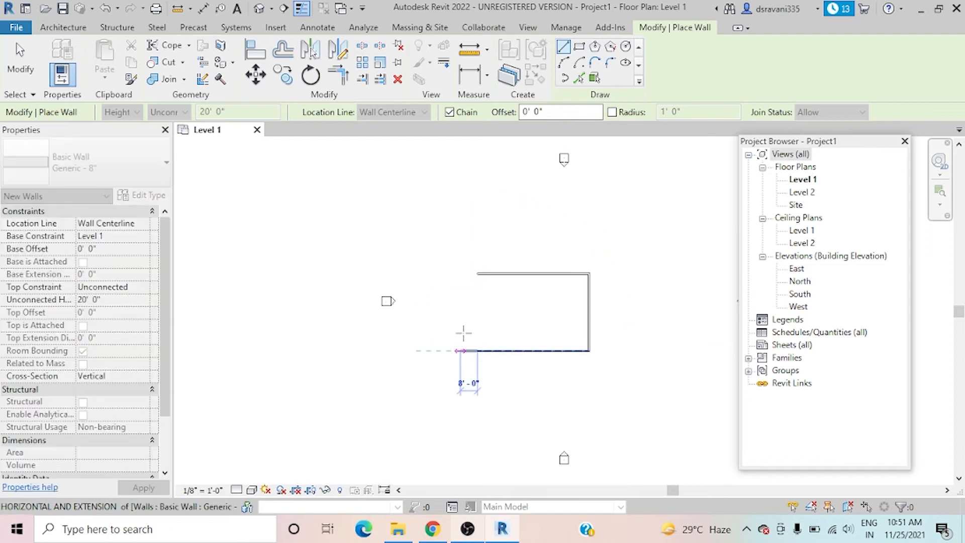
{"action": "left_click", "coordinate": [477, 274]}
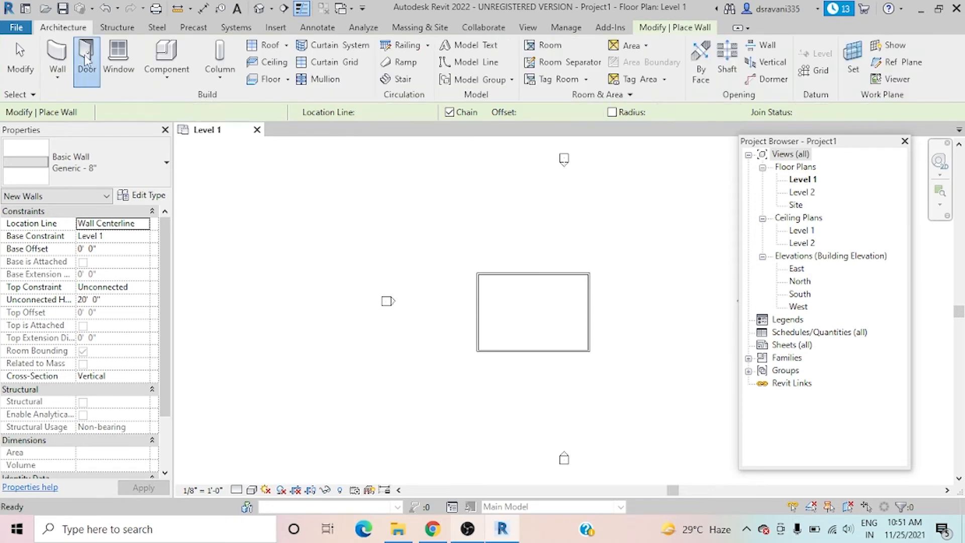
Place a Single-Flush 36" x 84" door in the room's left wall.
{"action": "left_click", "coordinate": [87, 54]}
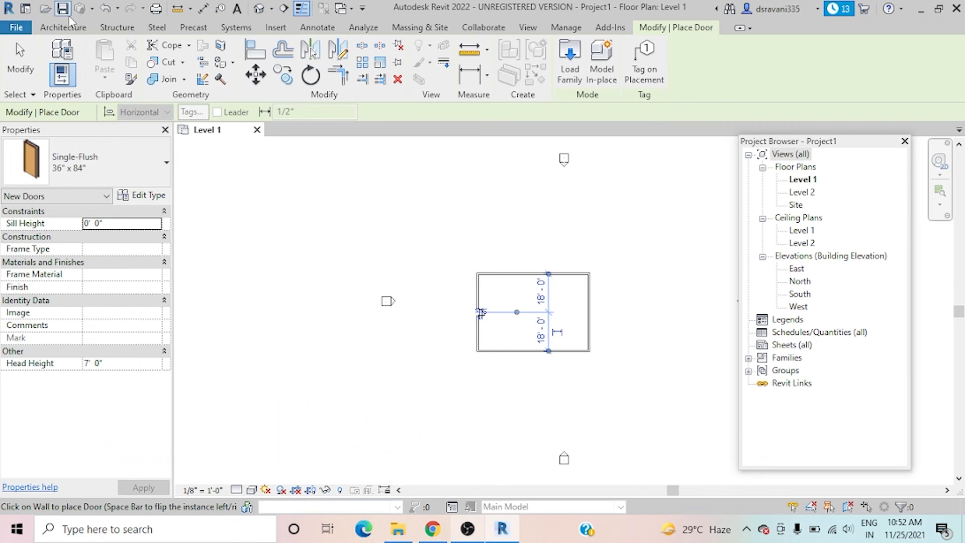
{"action": "left_click", "coordinate": [64, 27]}
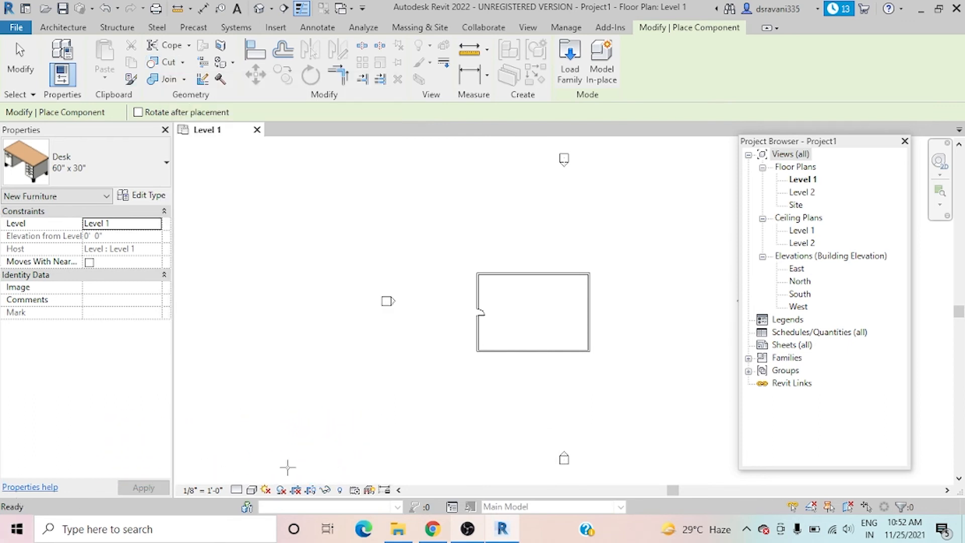
{"action": "mouse_move", "coordinate": [538, 311]}
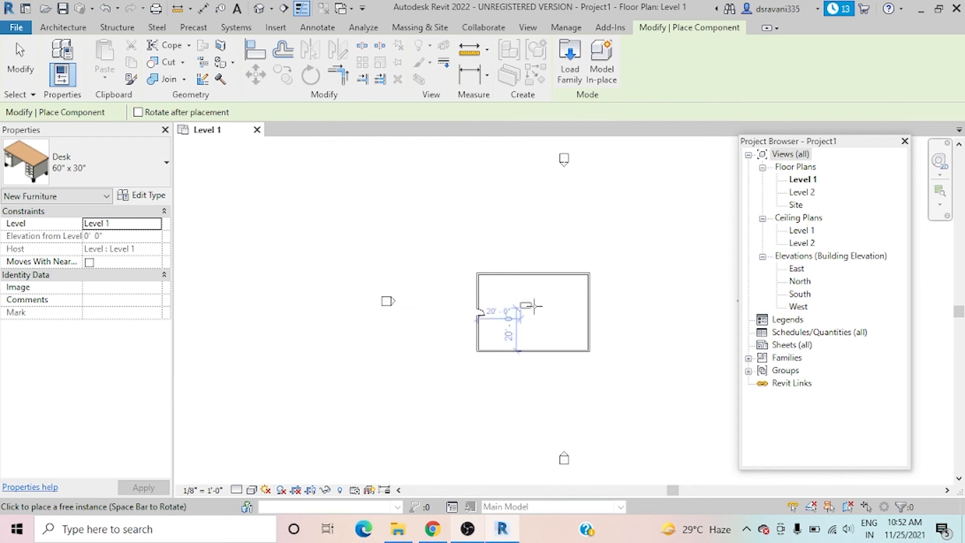
{"action": "mouse_move", "coordinate": [570, 299]}
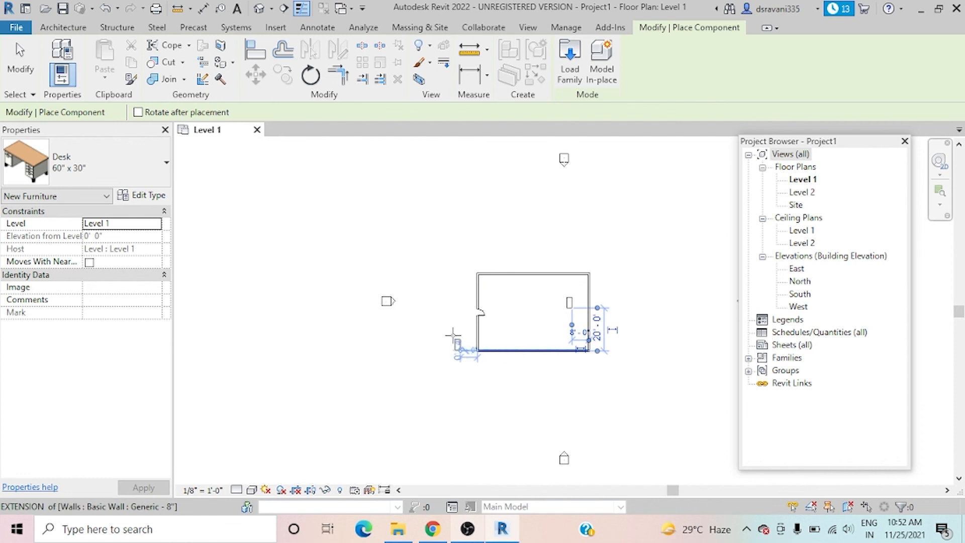
{"action": "mouse_move", "coordinate": [450, 335]}
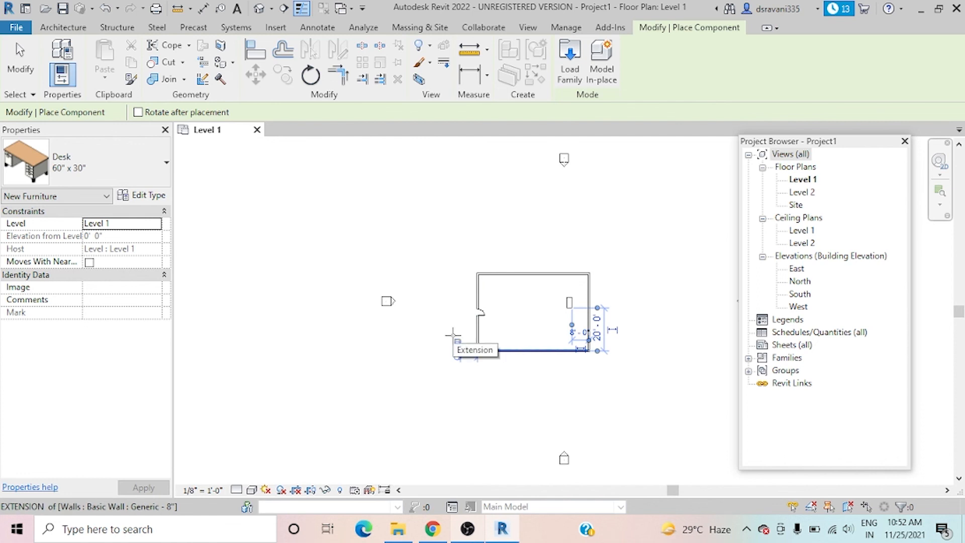